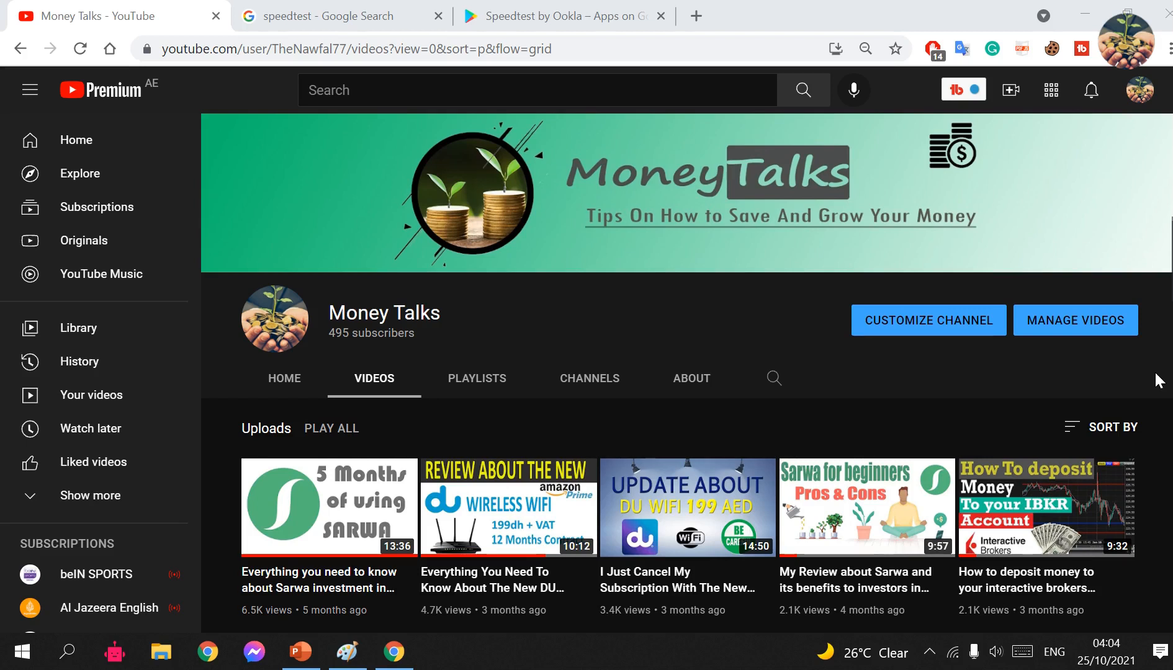
mouse_move(679, 332)
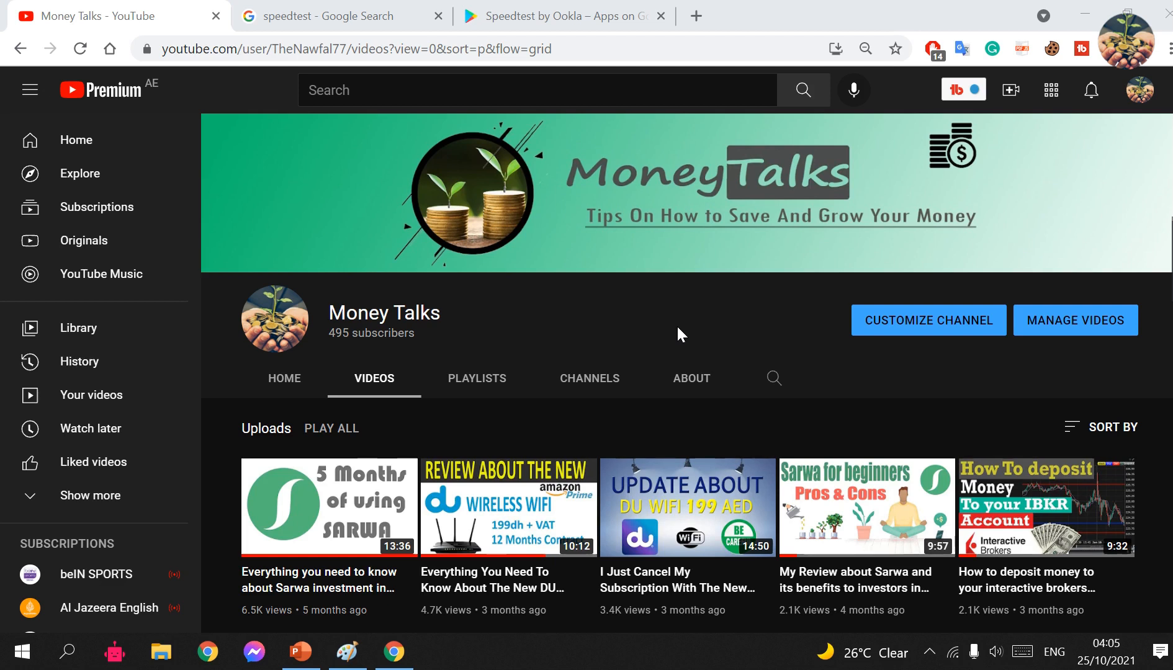
mouse_move(657, 331)
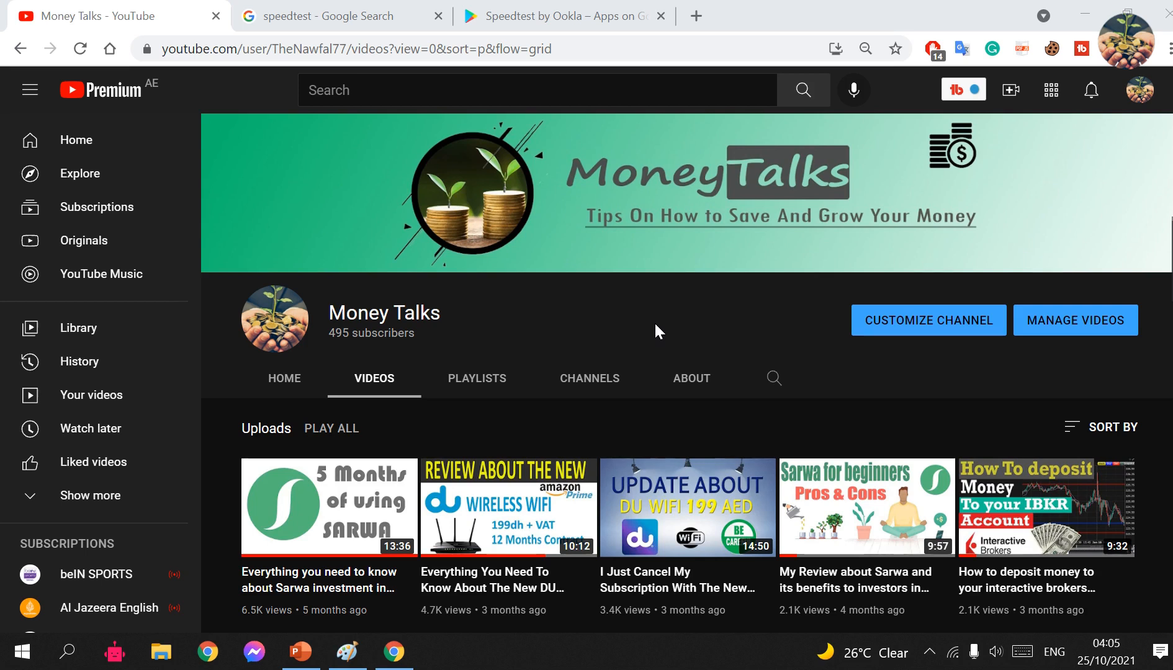
mouse_move(653, 325)
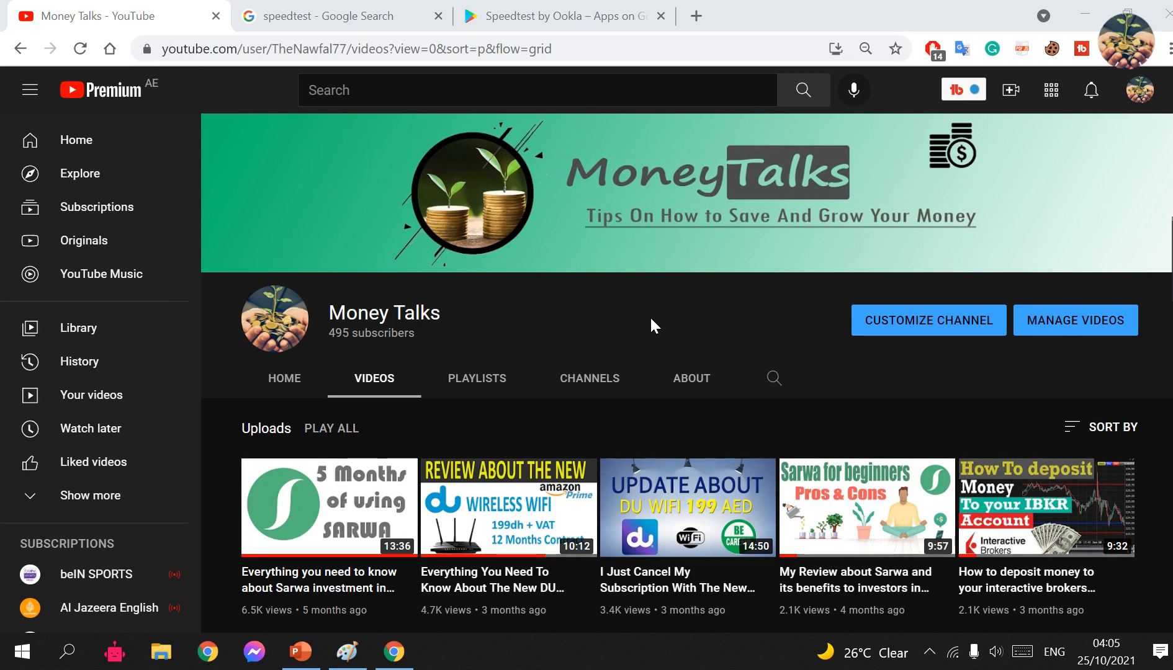
mouse_move(555, 449)
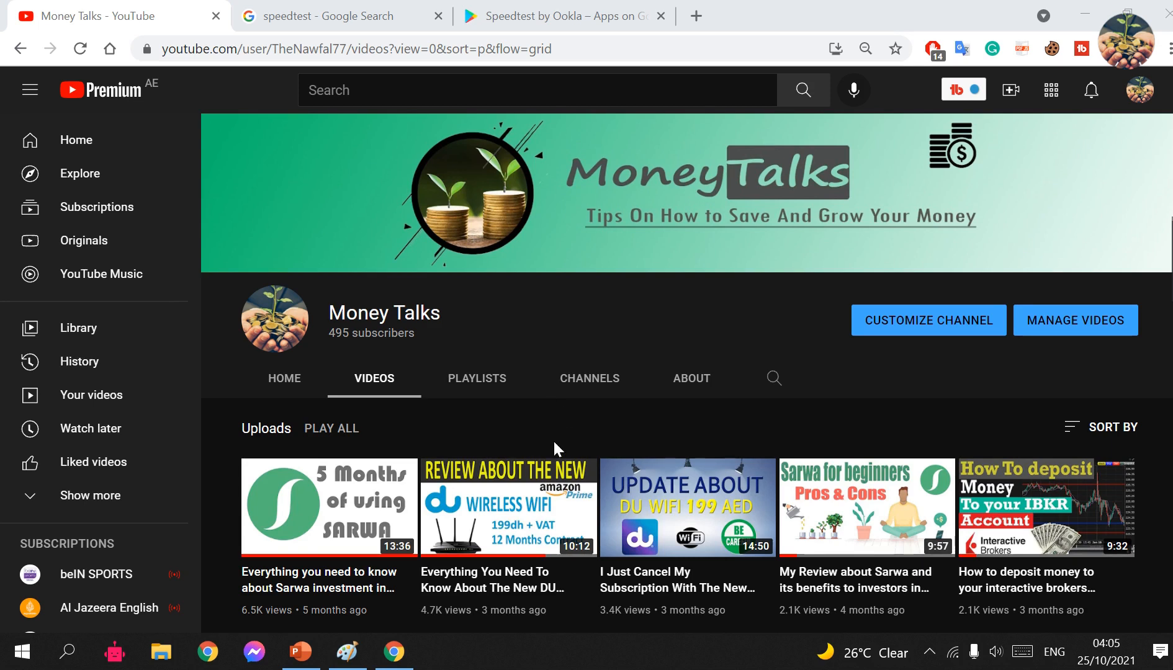
mouse_move(562, 312)
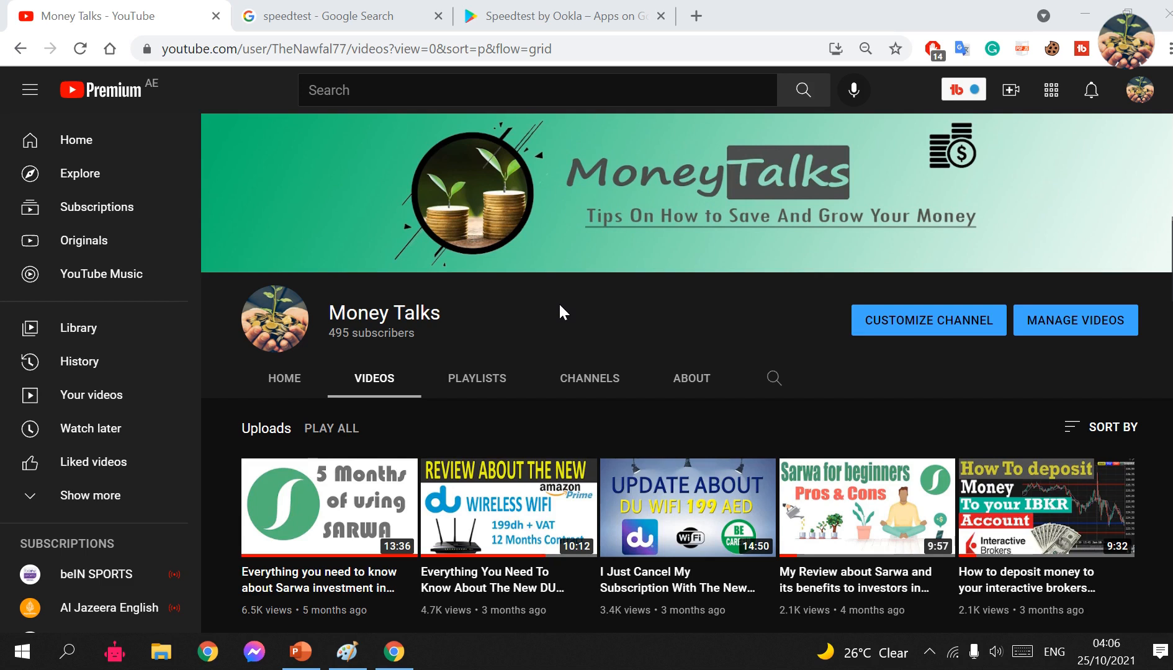
mouse_move(565, 316)
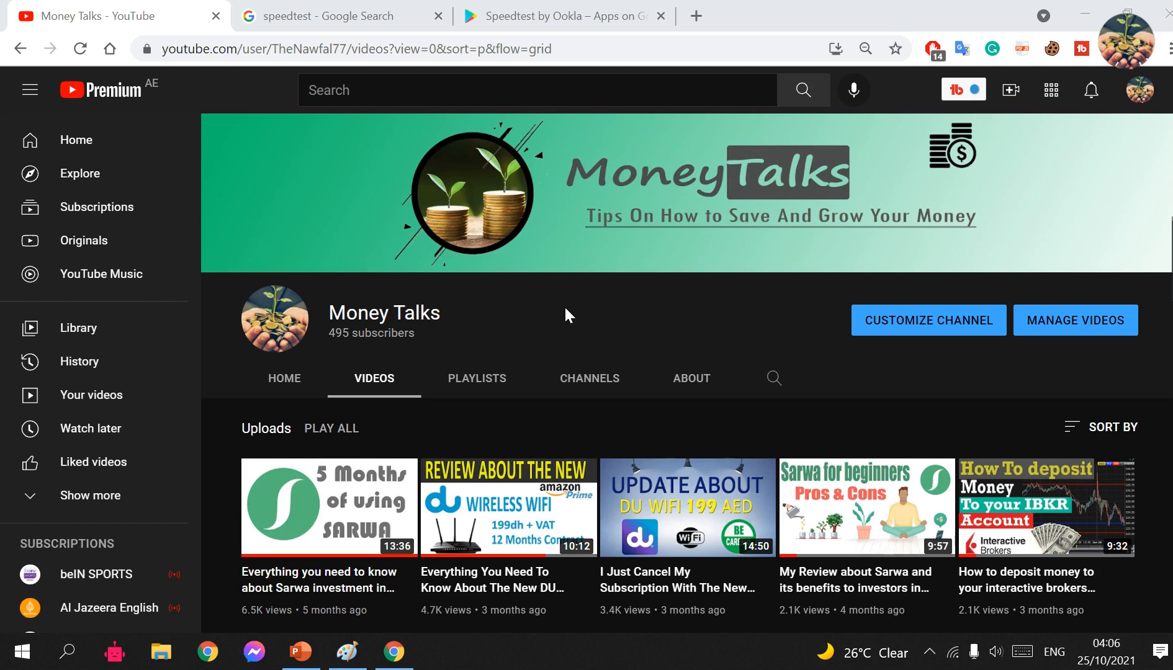
mouse_move(572, 312)
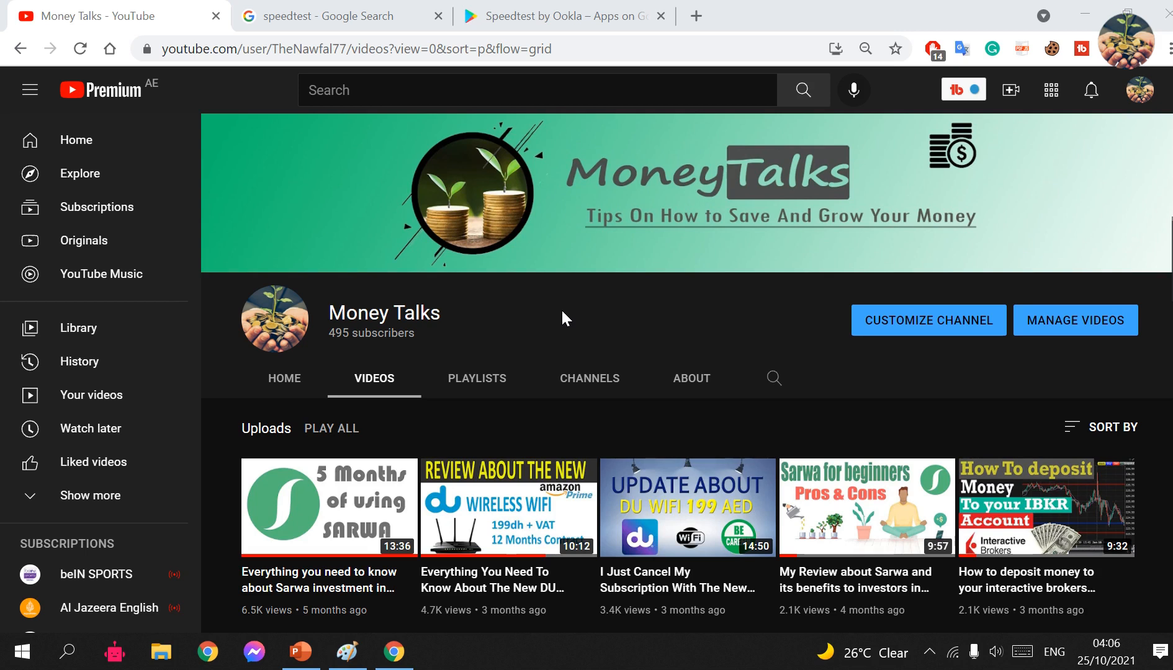
mouse_move(575, 311)
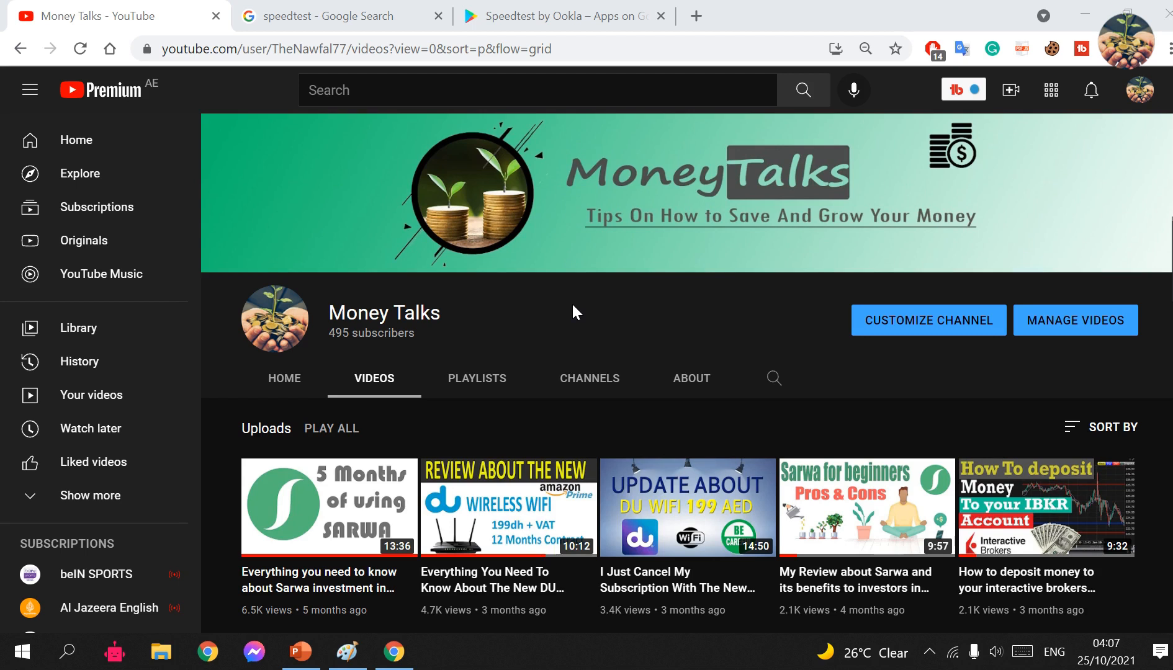
mouse_move(591, 309)
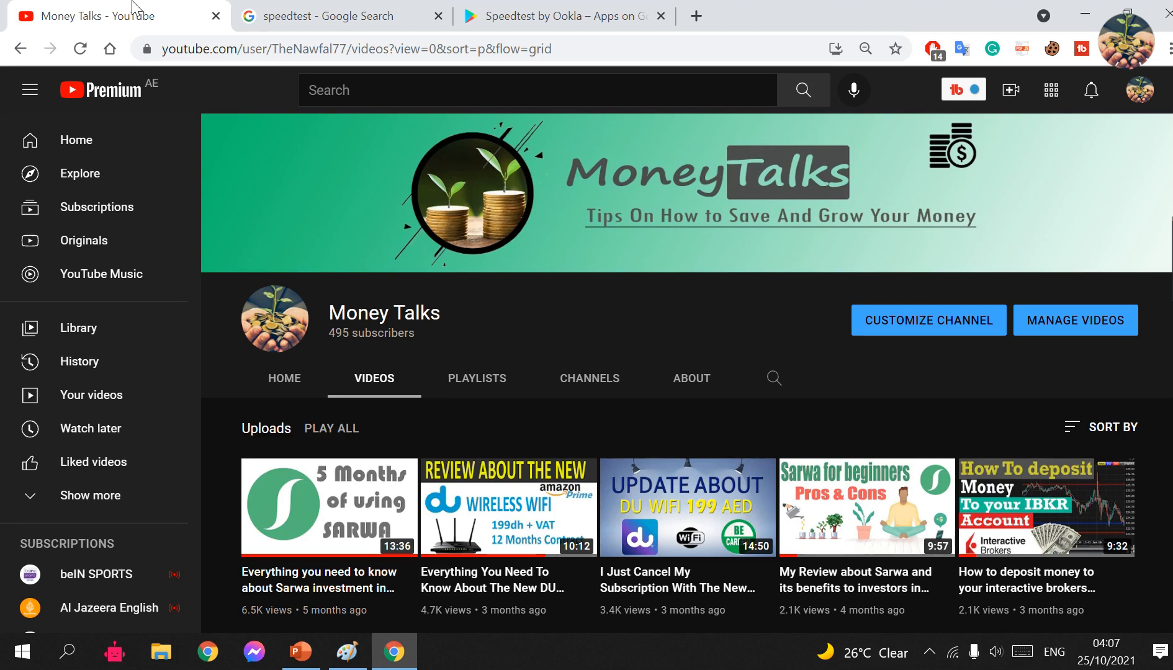
mouse_move(336, 16)
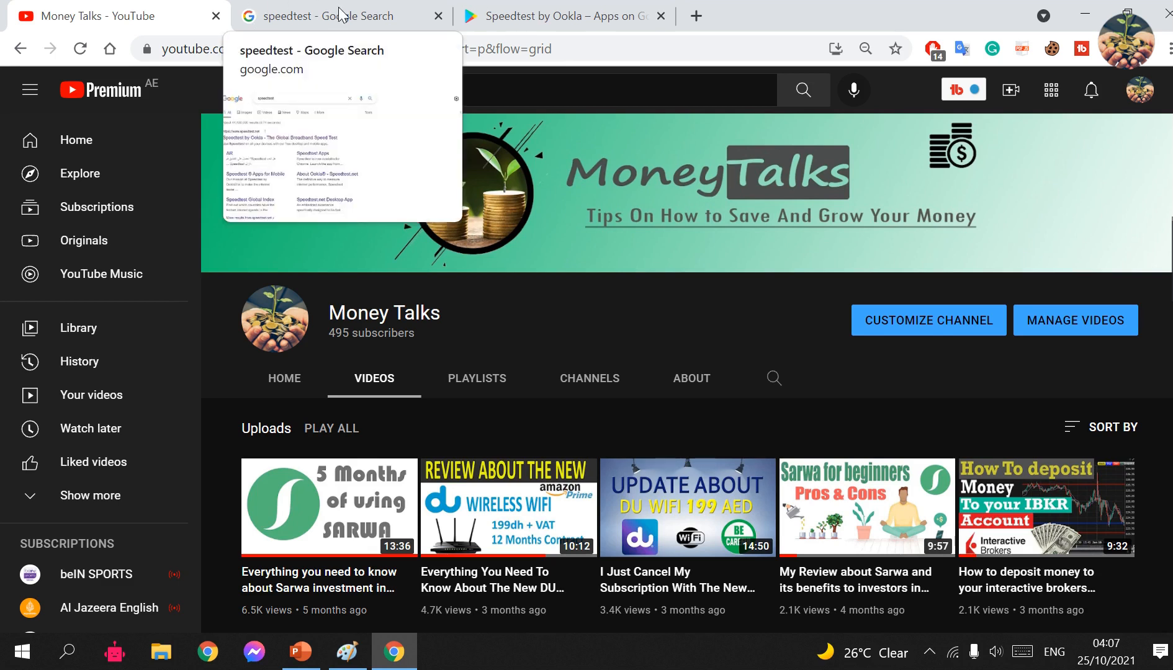
- Reach the Speedtest by Ookla start page from the Google results, detouring briefly via the YouTube channel
left_click(329, 16)
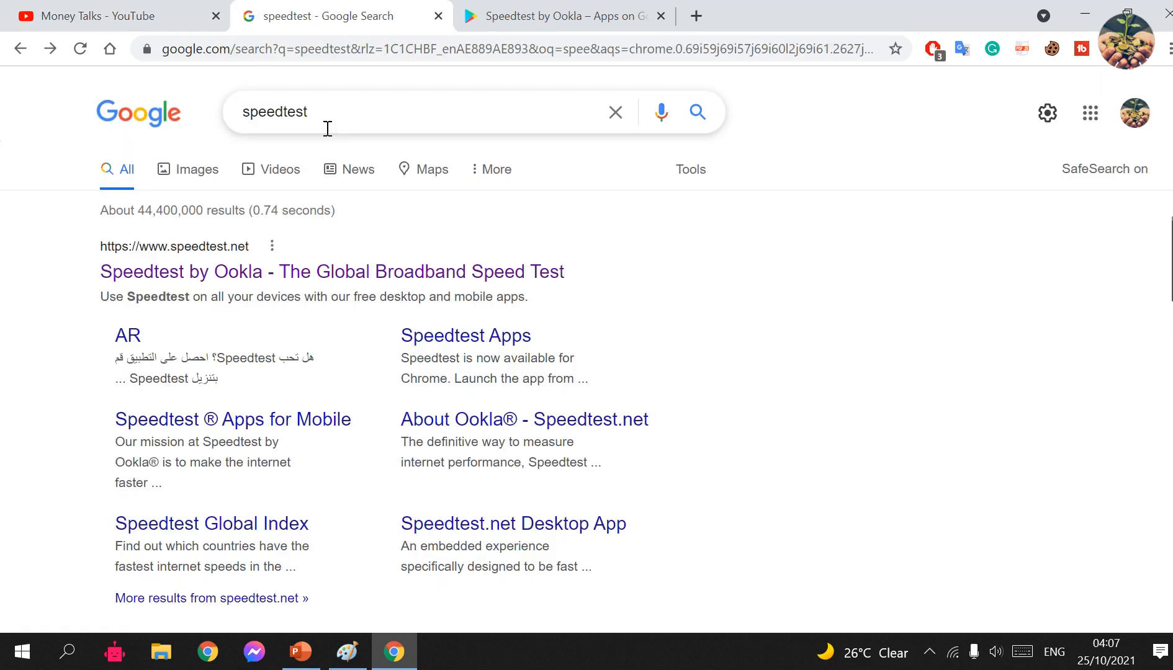
mouse_move(922, 460)
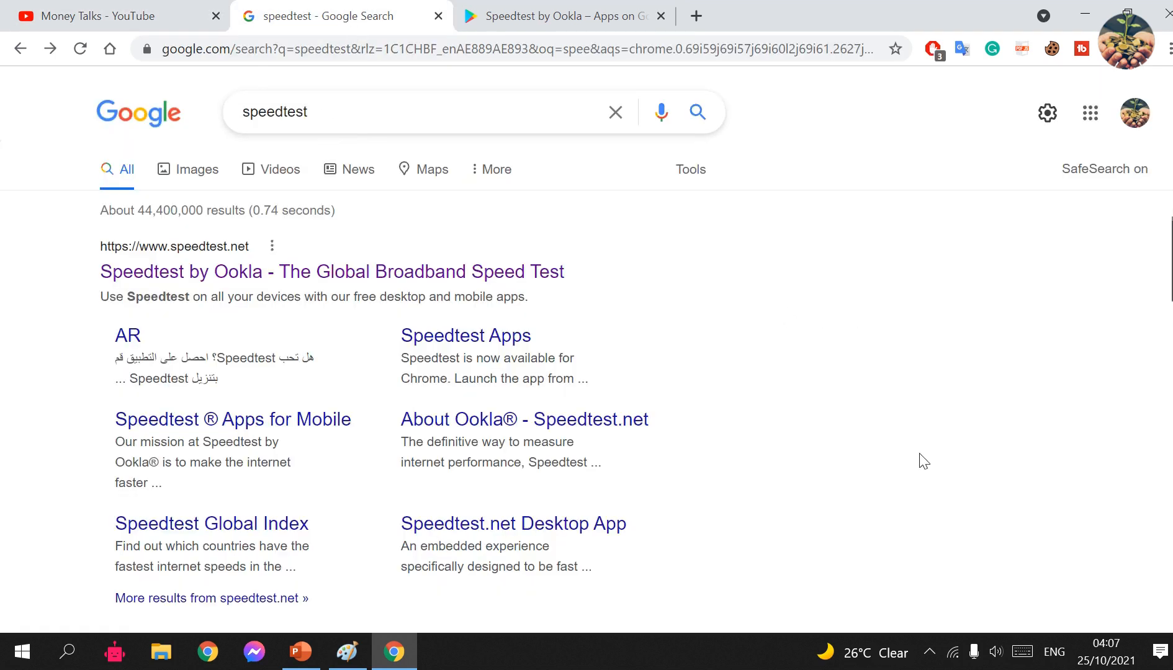
mouse_move(895, 469)
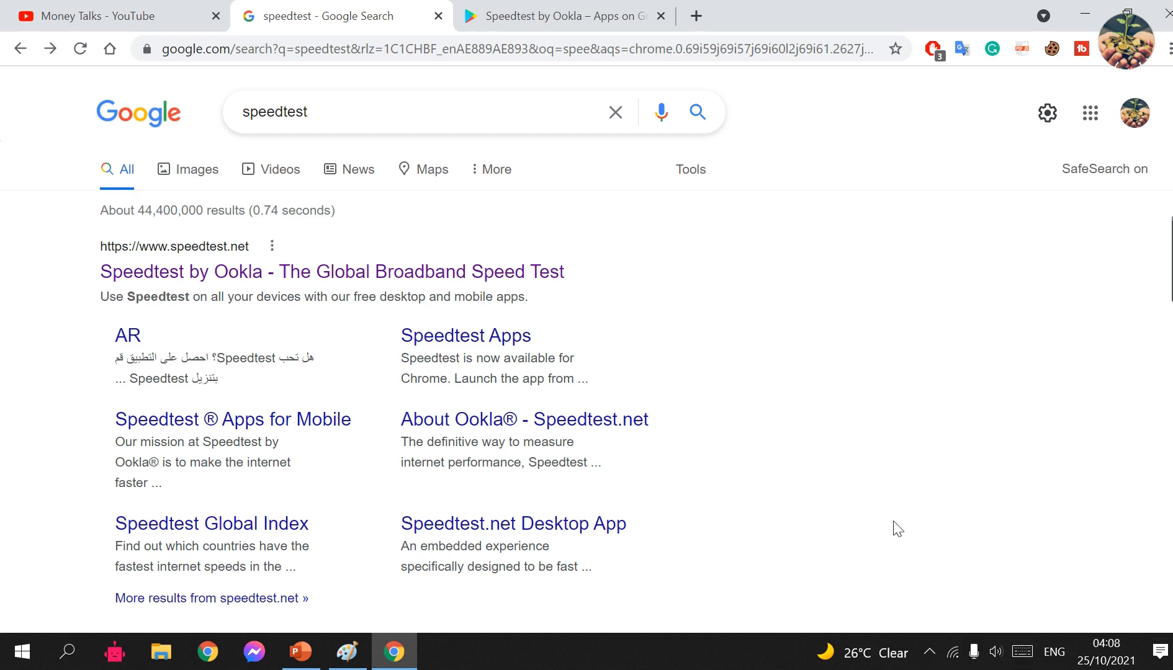
mouse_move(959, 455)
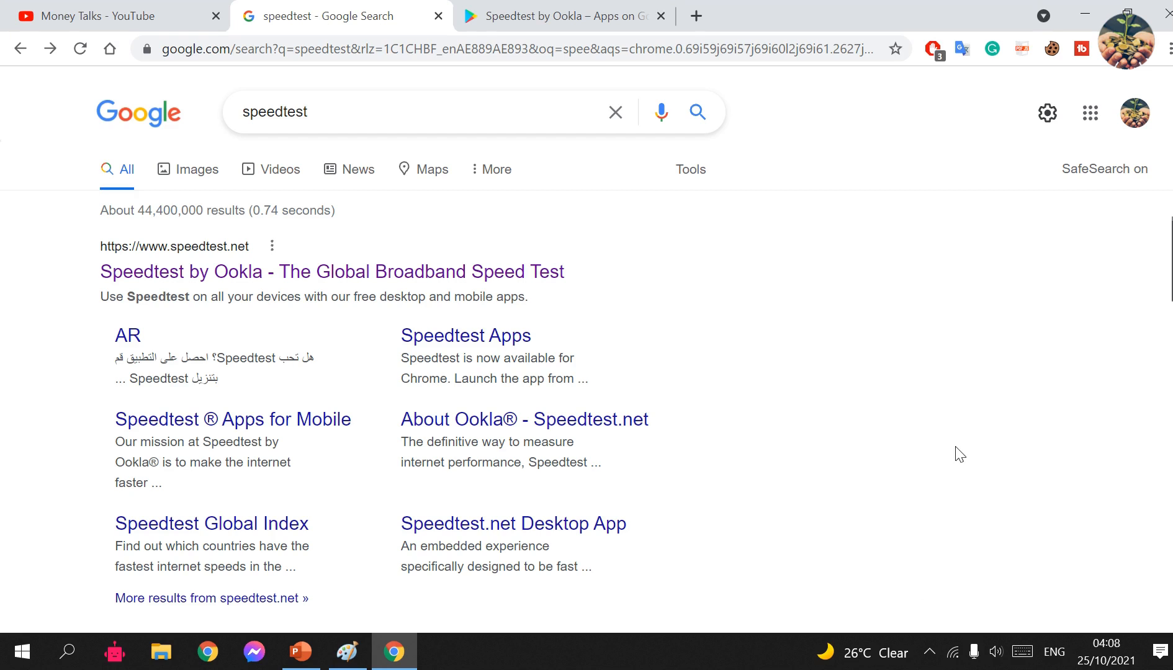
mouse_move(965, 417)
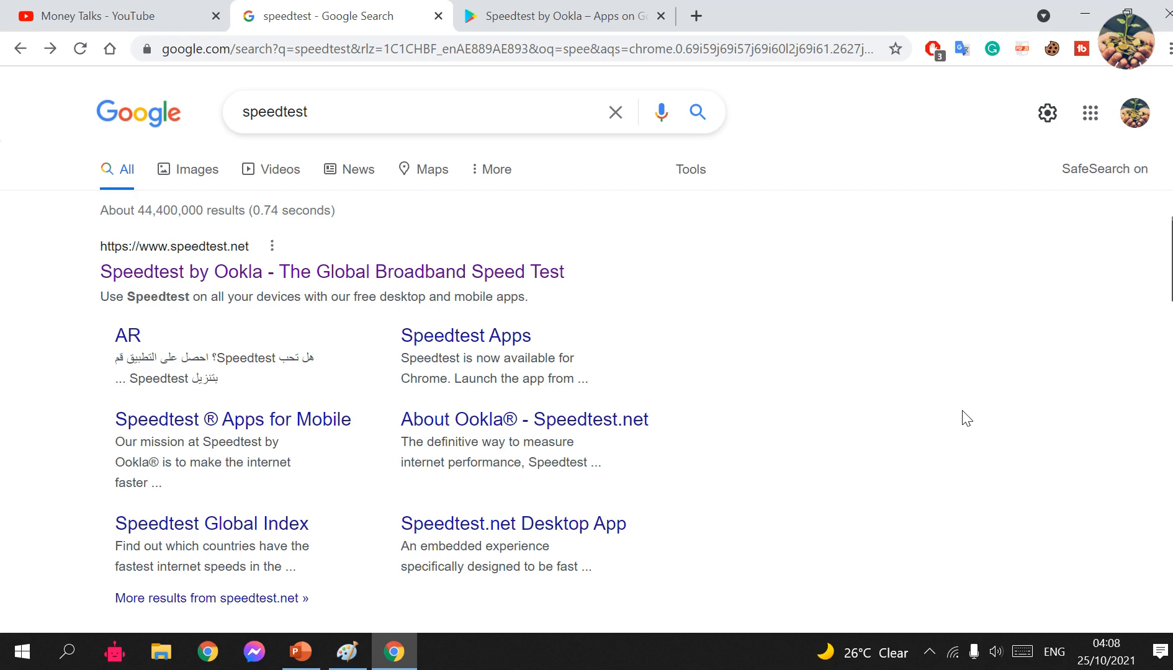
mouse_move(493, 70)
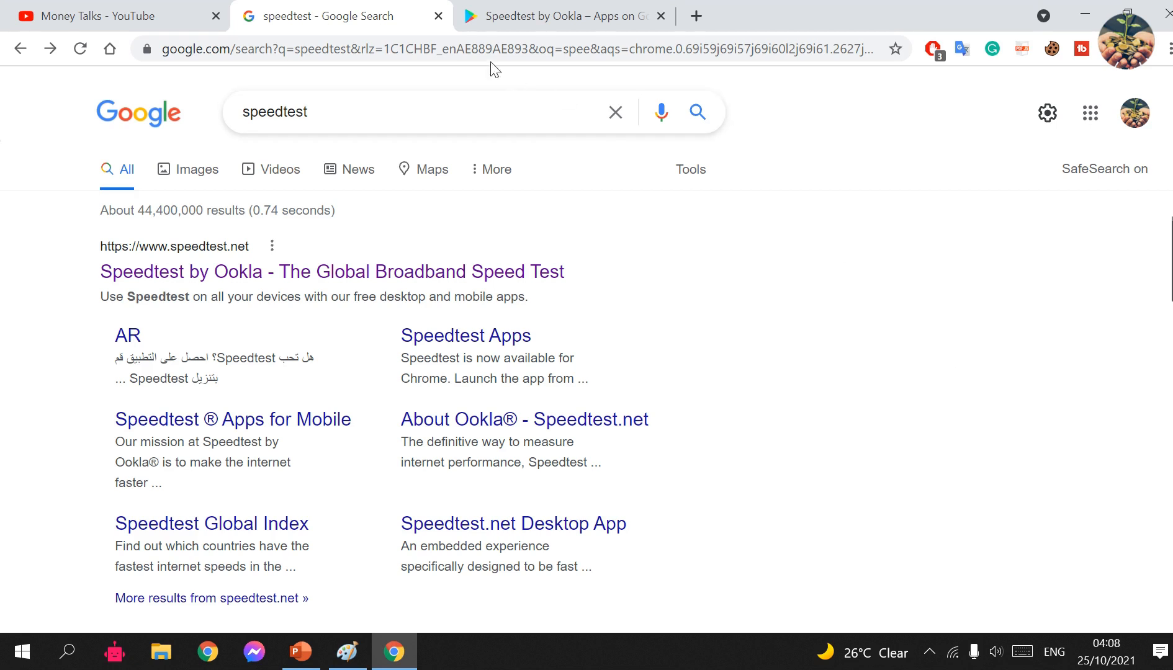
mouse_move(185, 272)
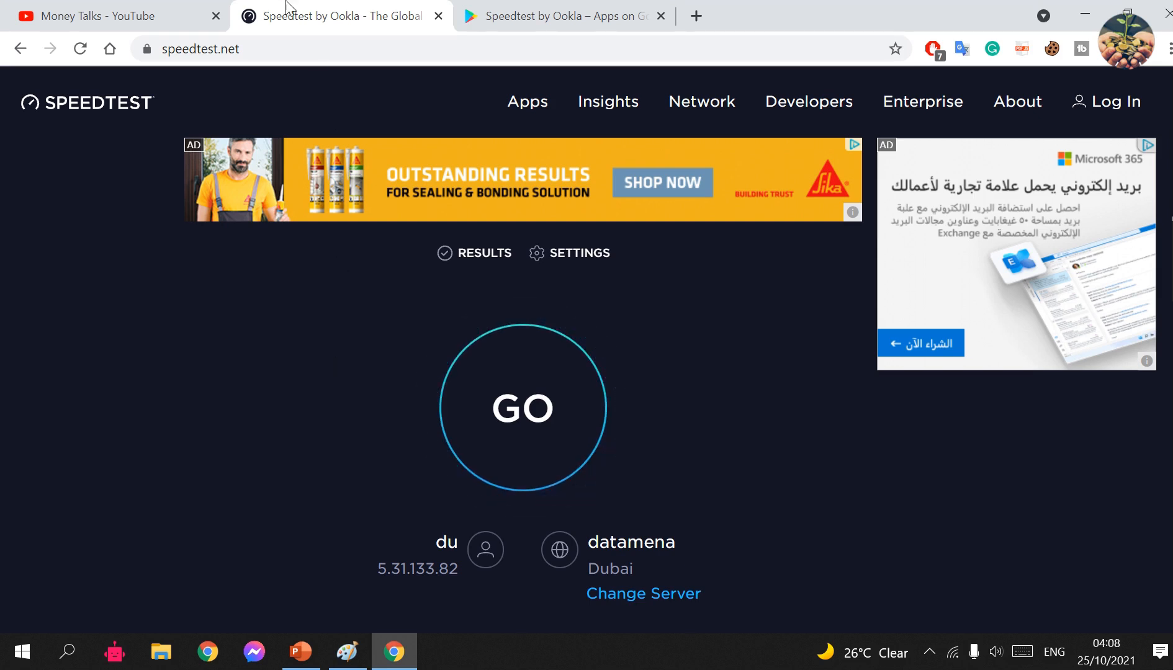
left_click(112, 17)
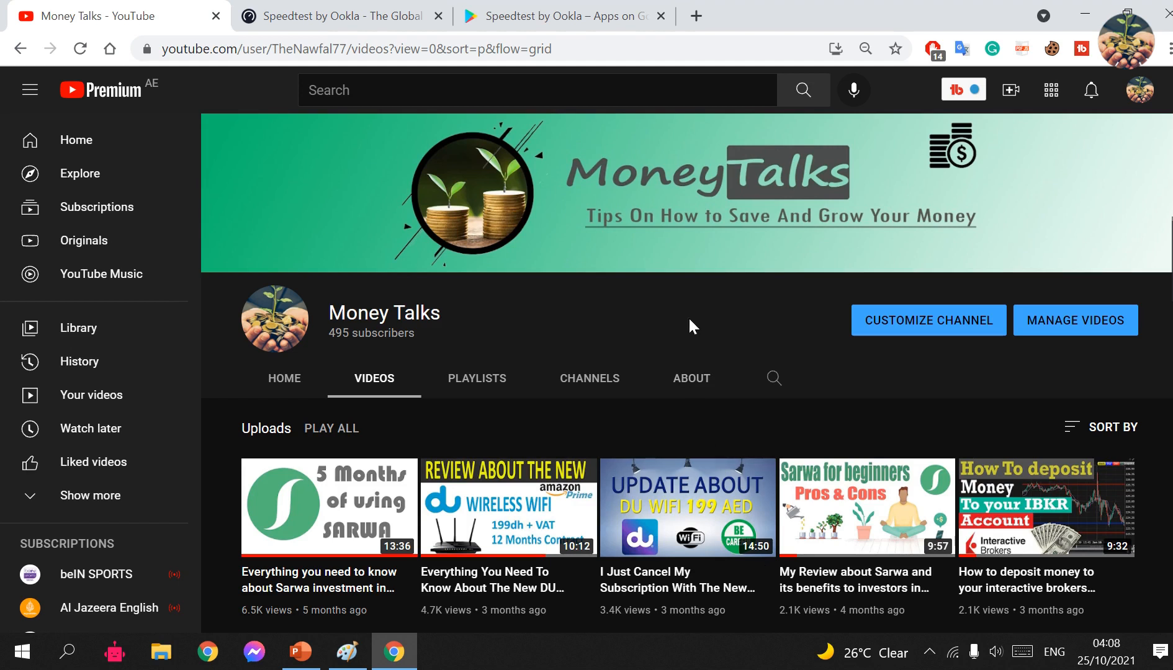
mouse_move(435, 6)
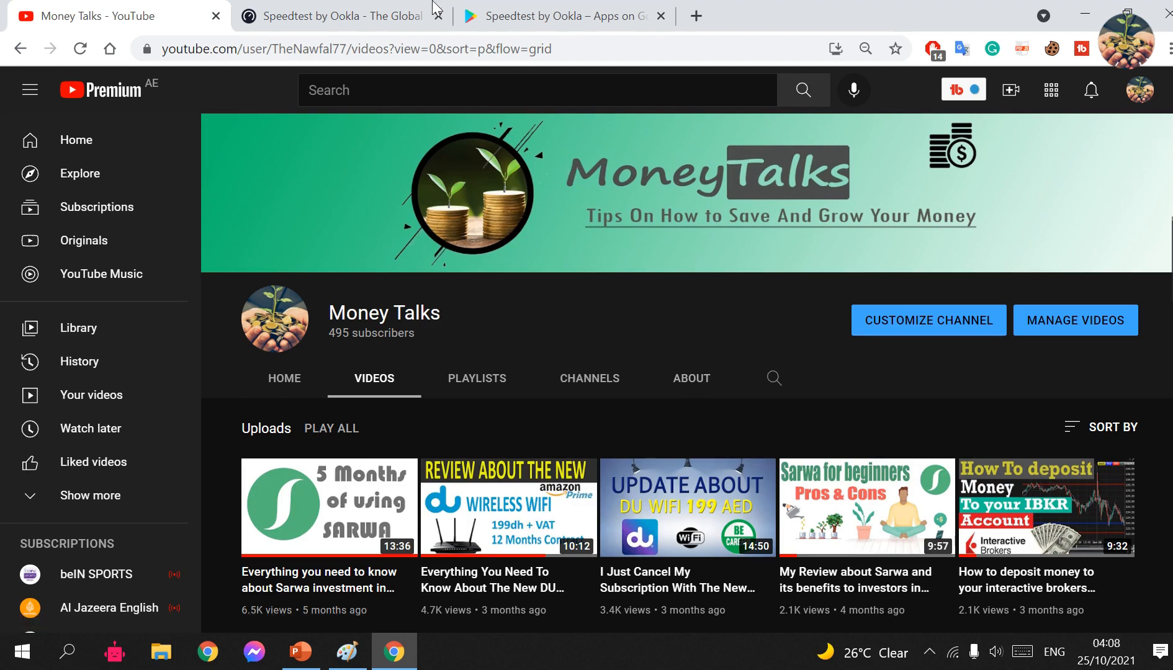
mouse_move(336, 16)
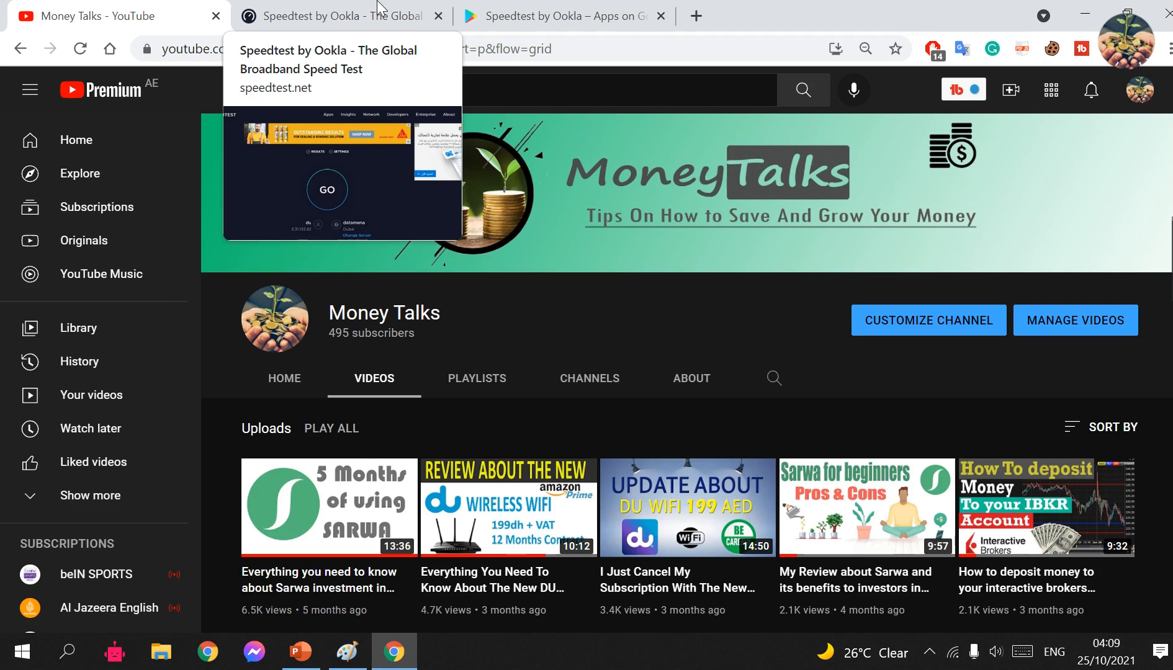
left_click(341, 16)
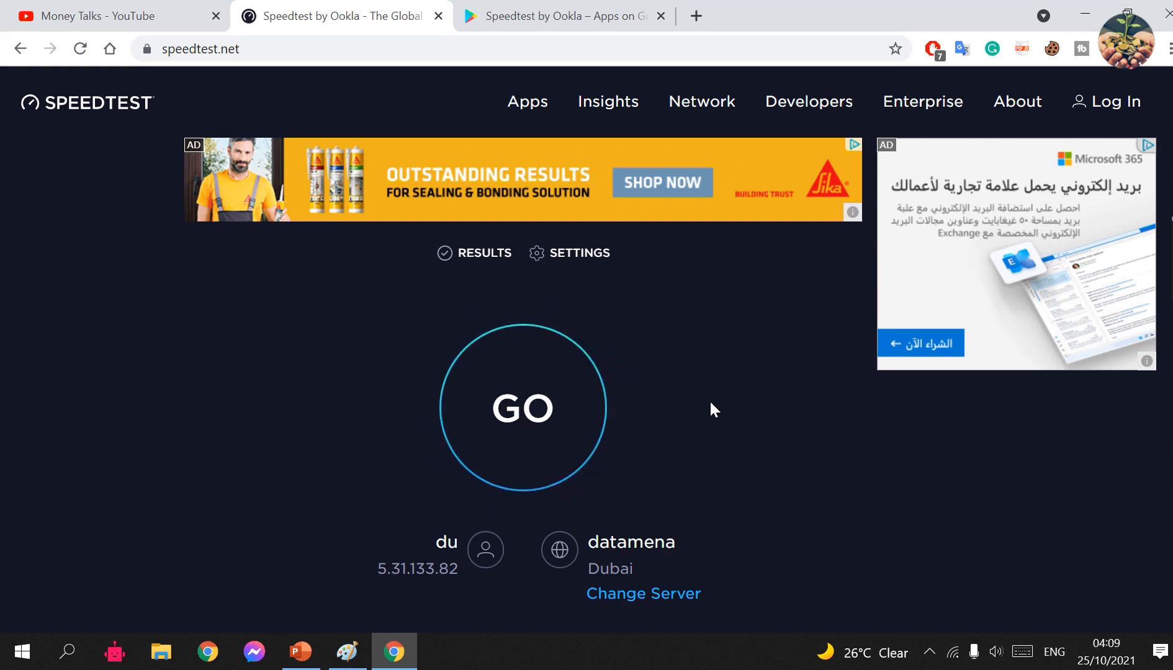
- Run the speed test with GO on the du connection, ending at 34 ms ping, 26.68 Mbps down, 2.36 Mbps up
left_click(521, 408)
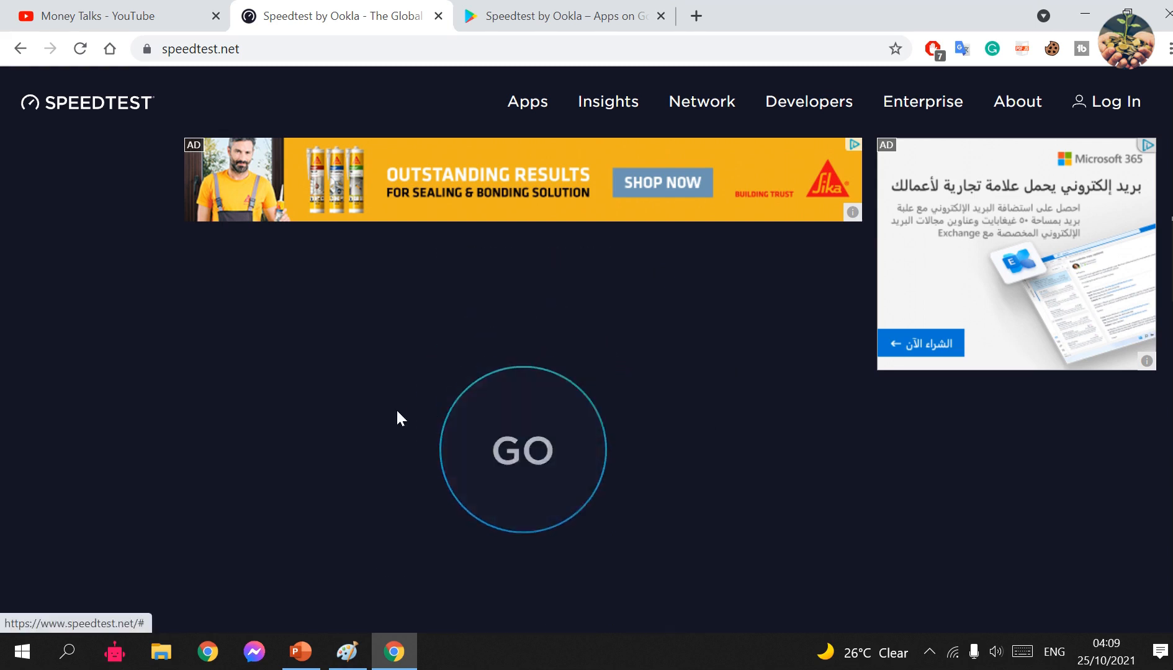
left_click(523, 449)
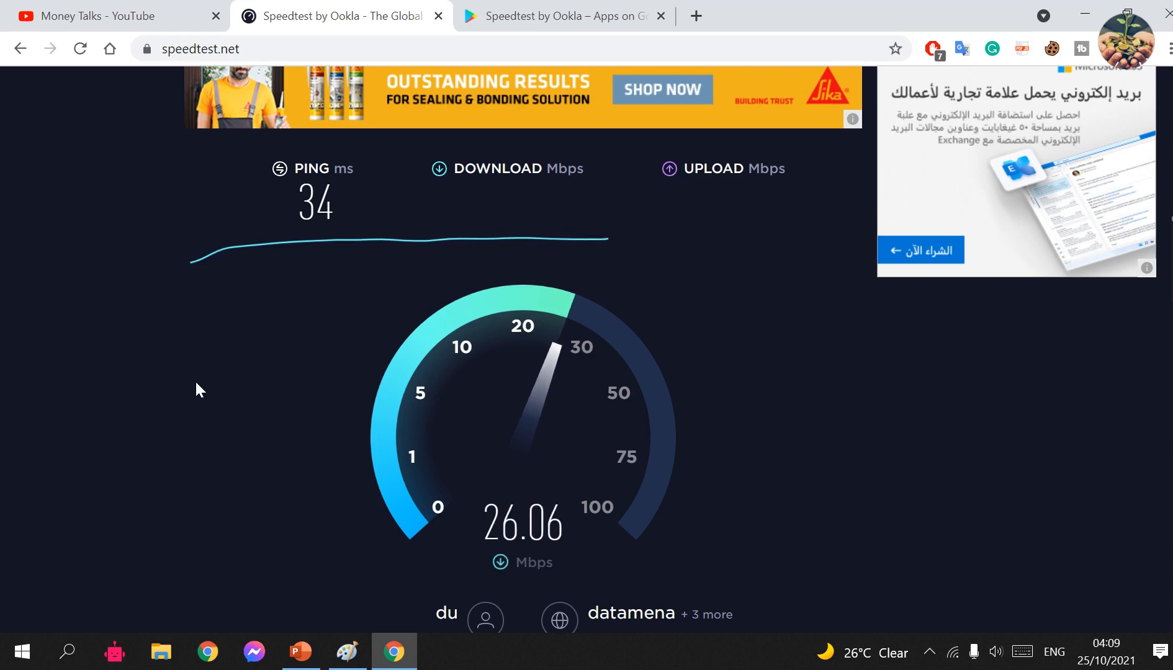
mouse_move(223, 380)
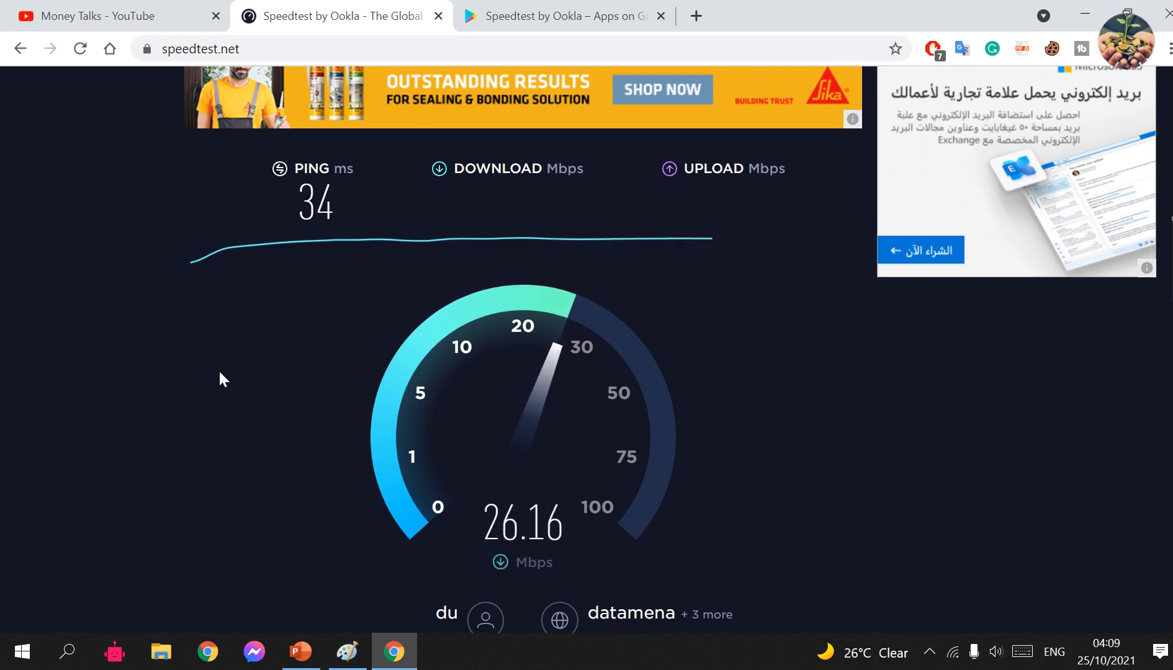
mouse_move(1106, 456)
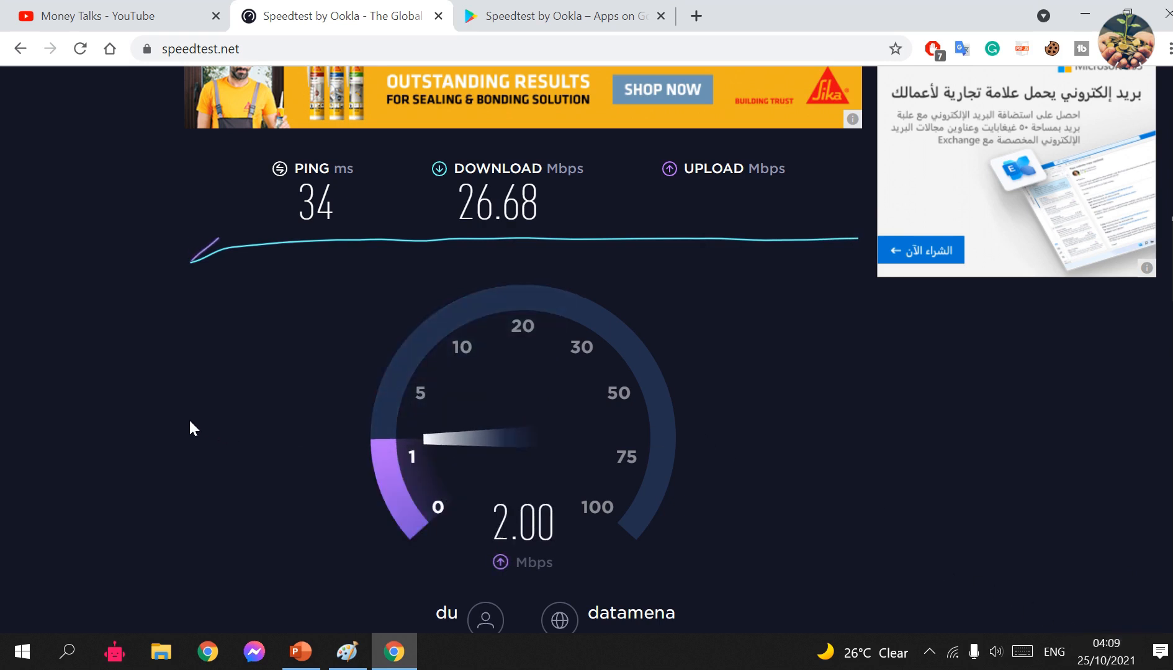
mouse_move(148, 379)
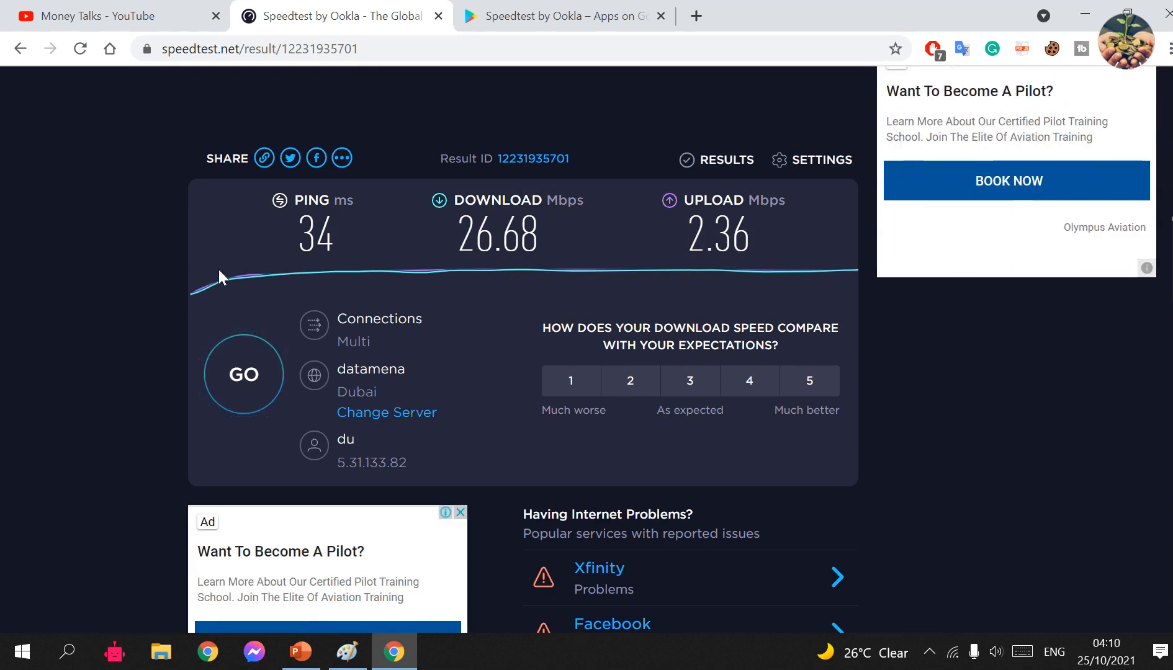
mouse_move(522, 400)
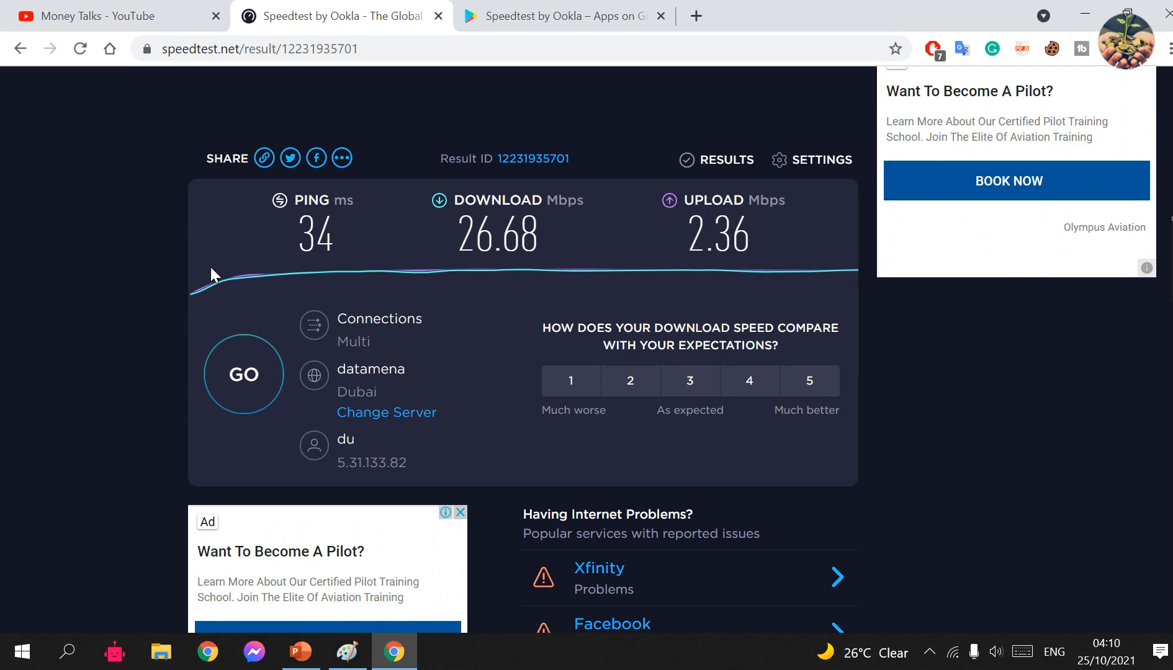
mouse_move(199, 72)
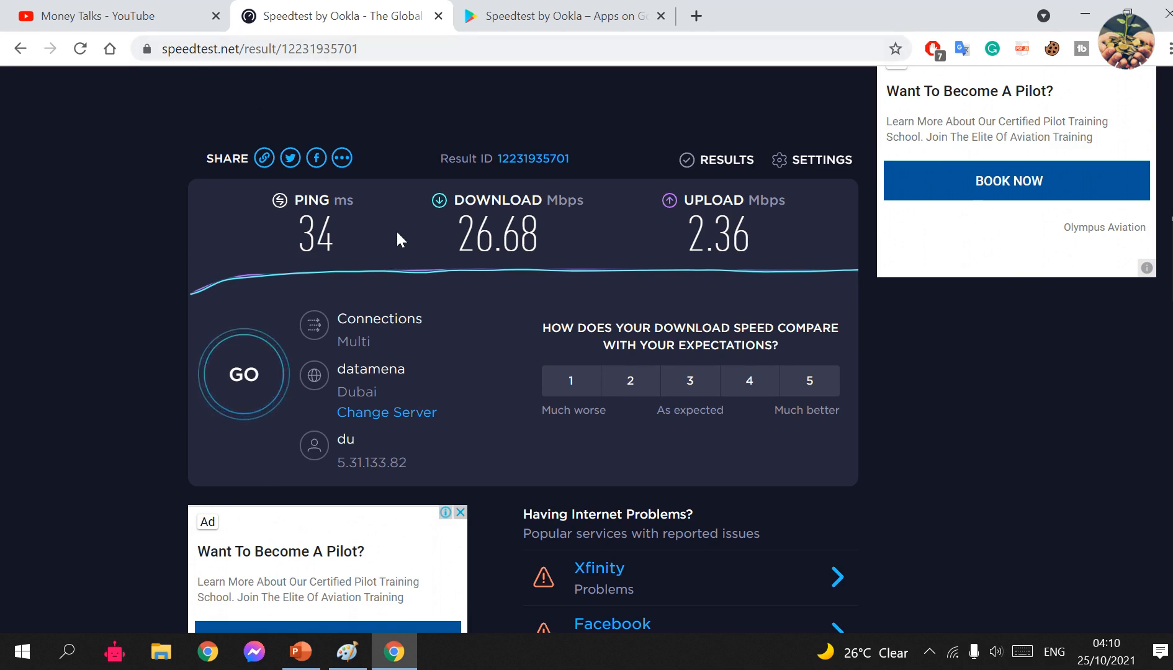
left_click(563, 16)
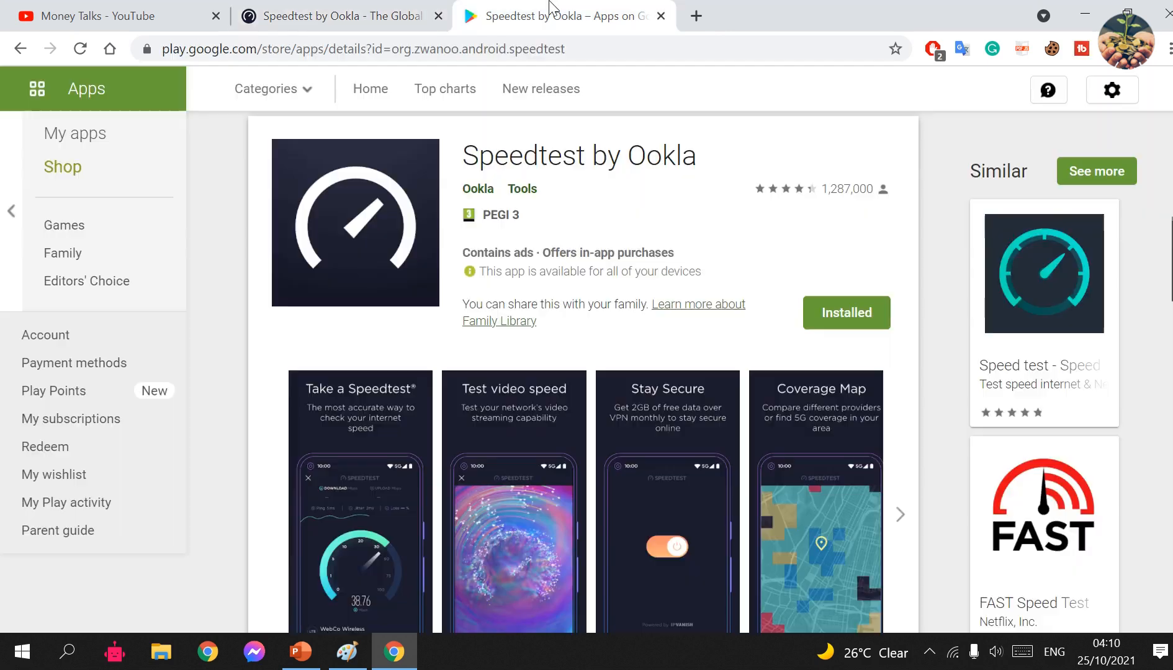
mouse_move(574, 276)
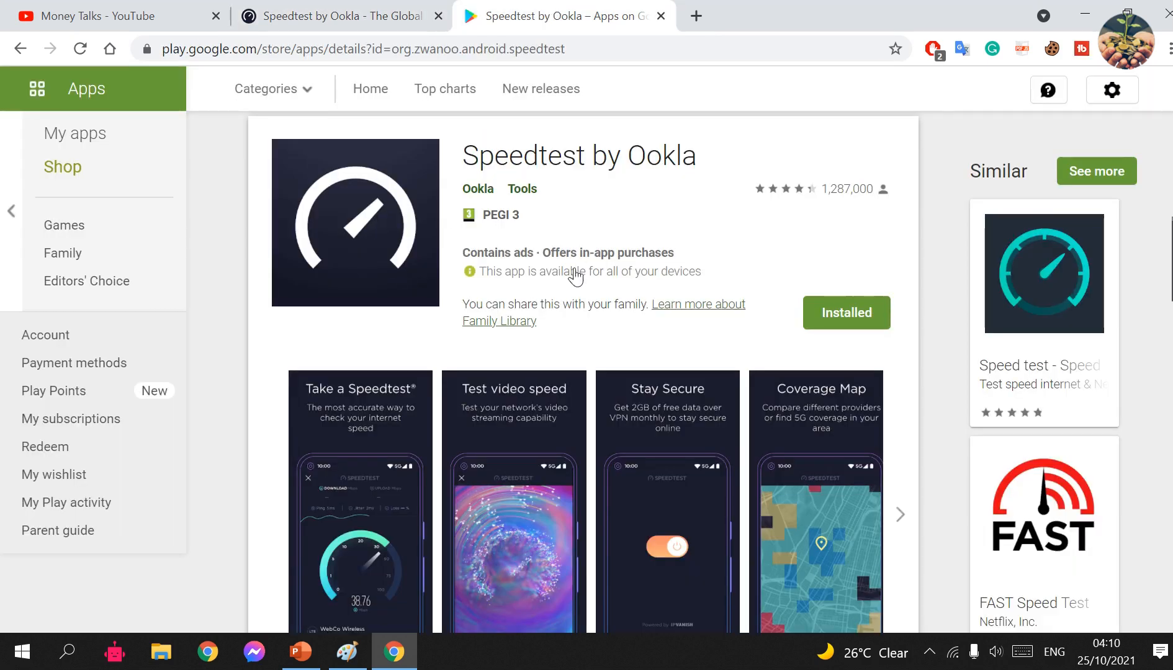
mouse_move(958, 255)
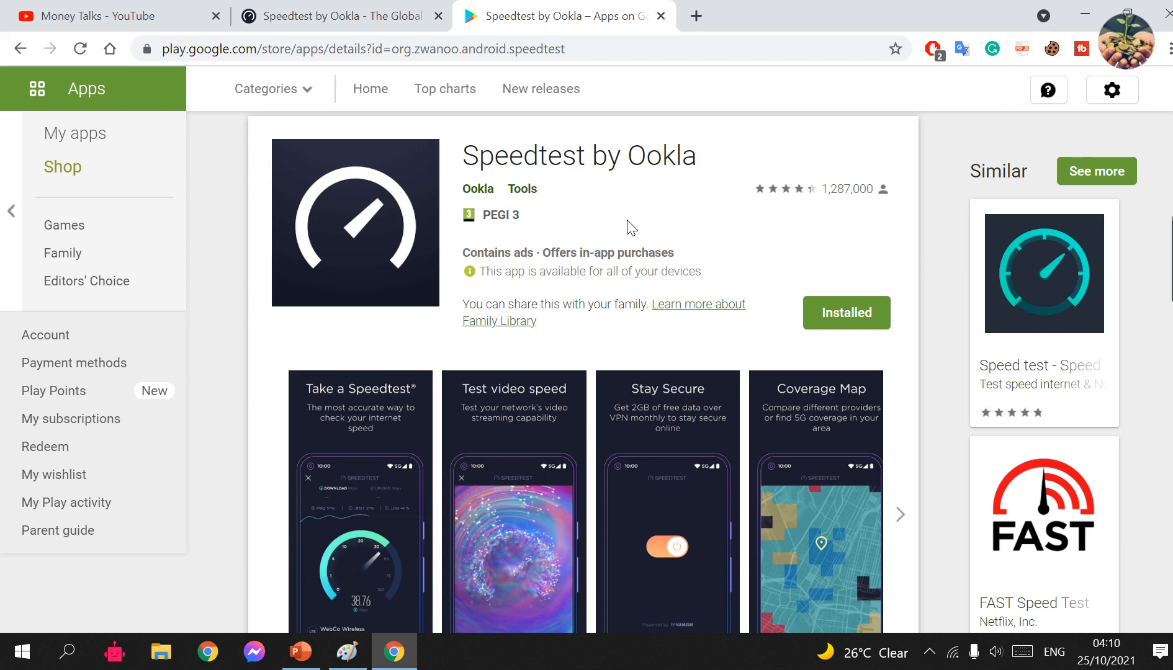
- Browse the installed Speedtest app's Play Store listing, then return to the speed test results
scroll("down", 3)
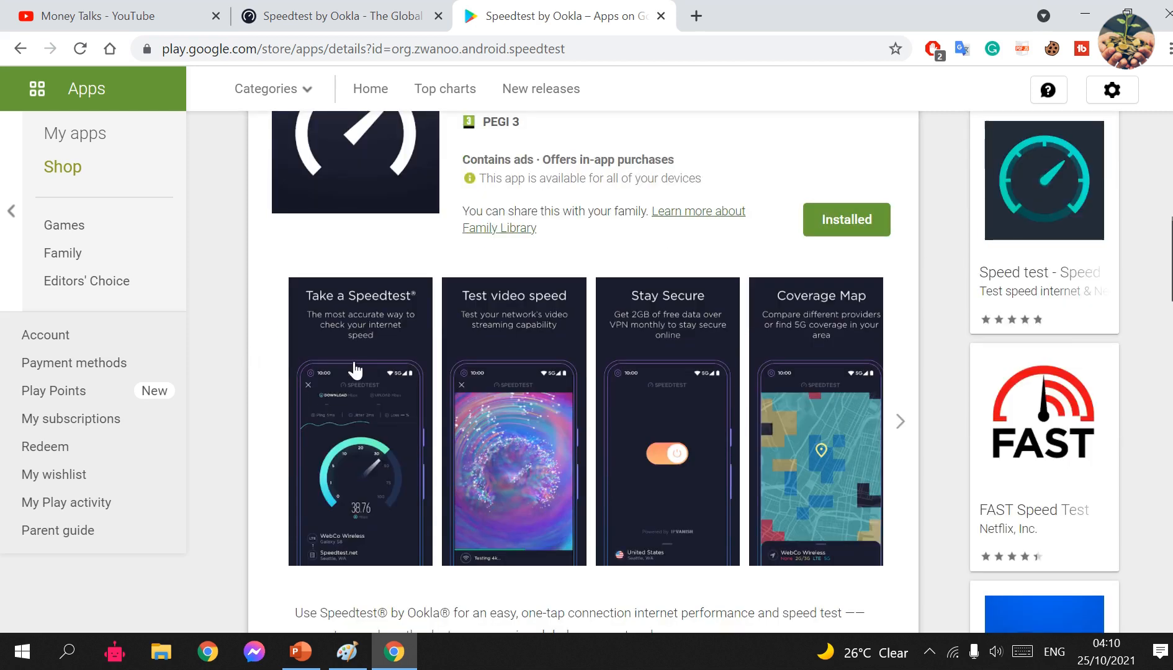
left_click(336, 16)
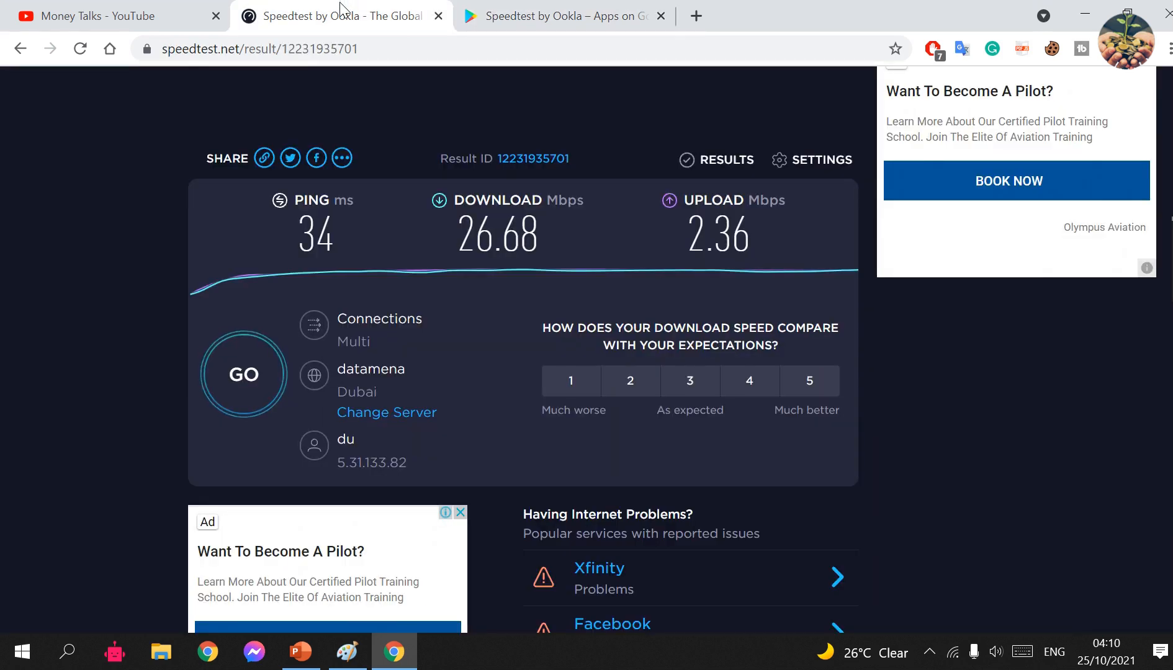
mouse_move(449, 285)
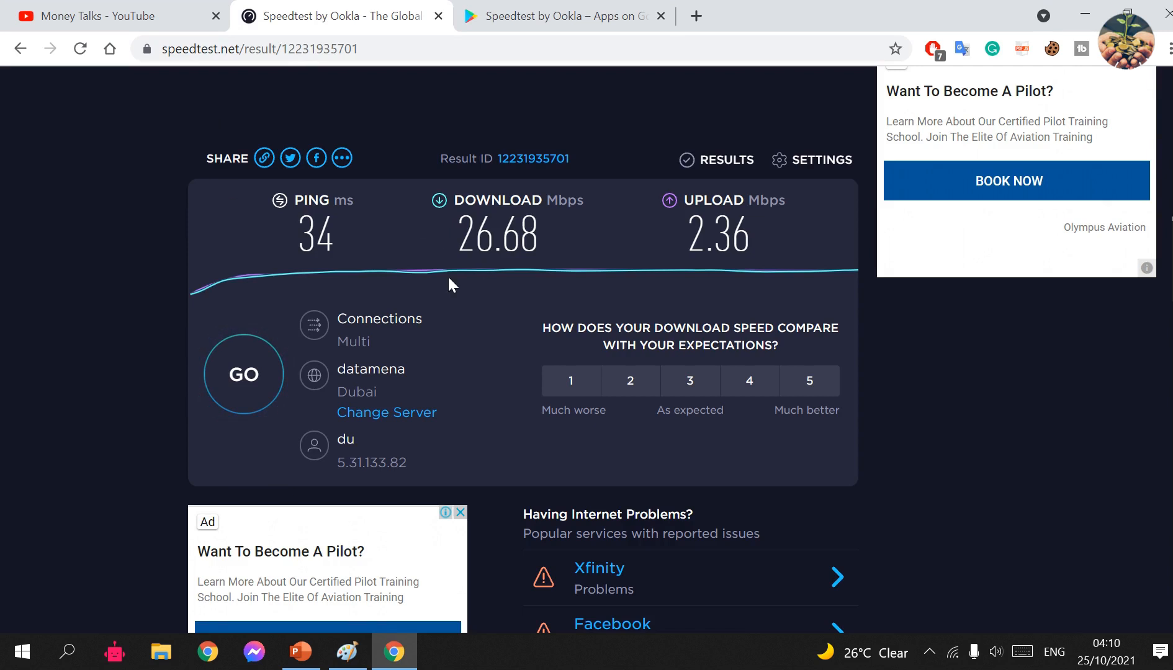
mouse_move(402, 250)
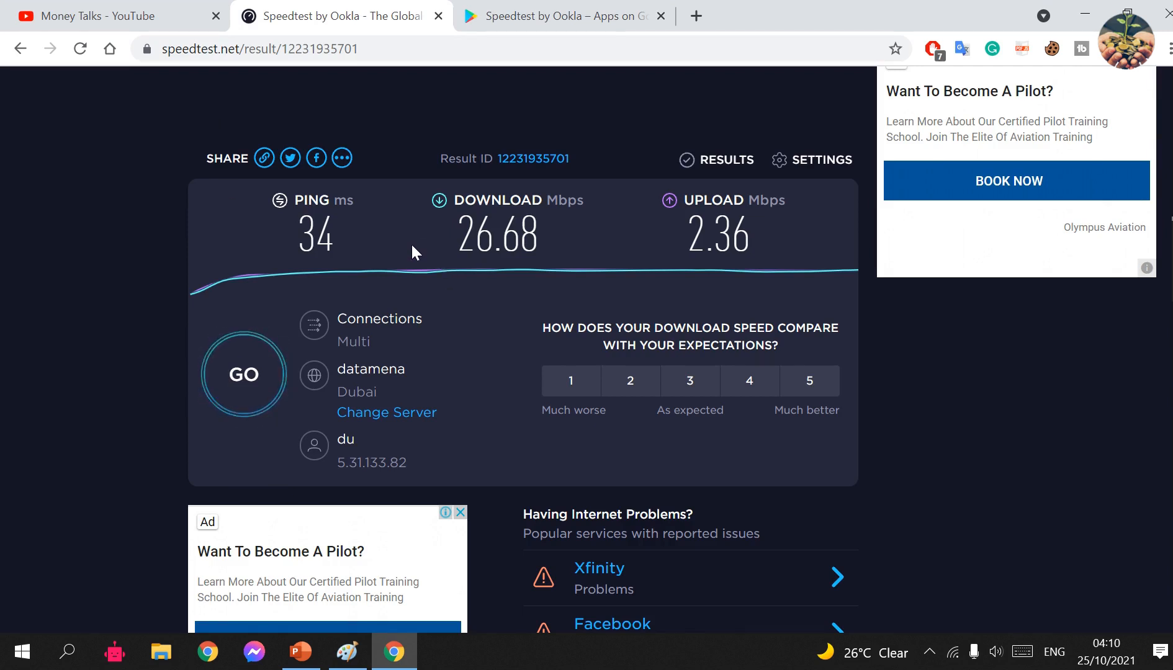
mouse_move(313, 297)
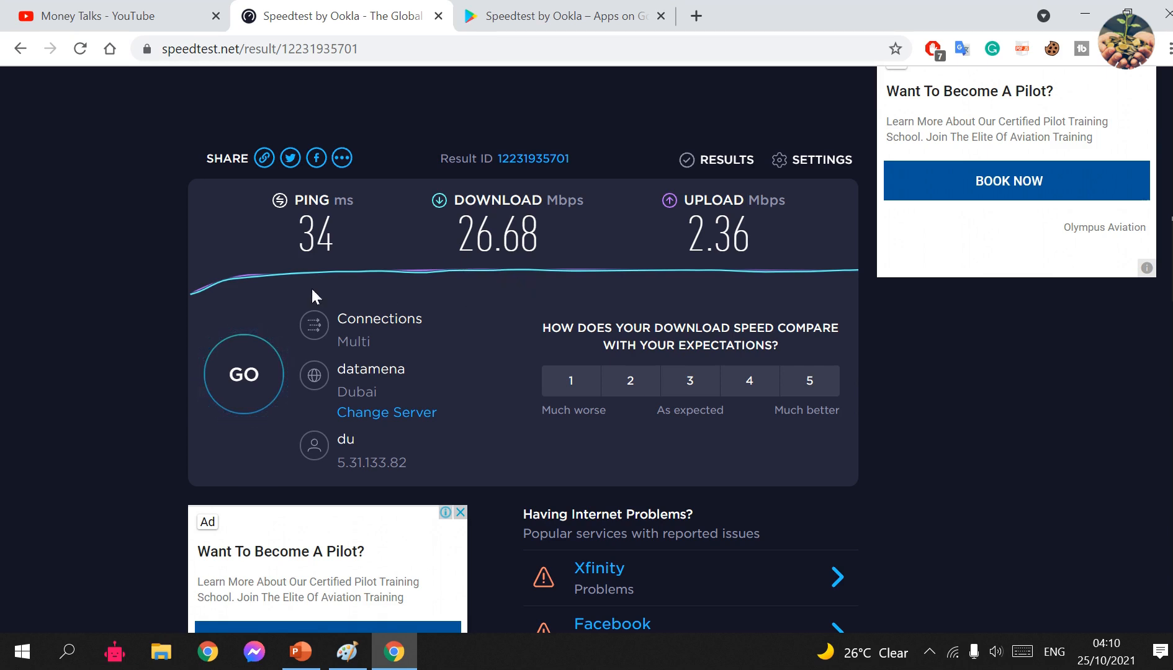
mouse_move(170, 273)
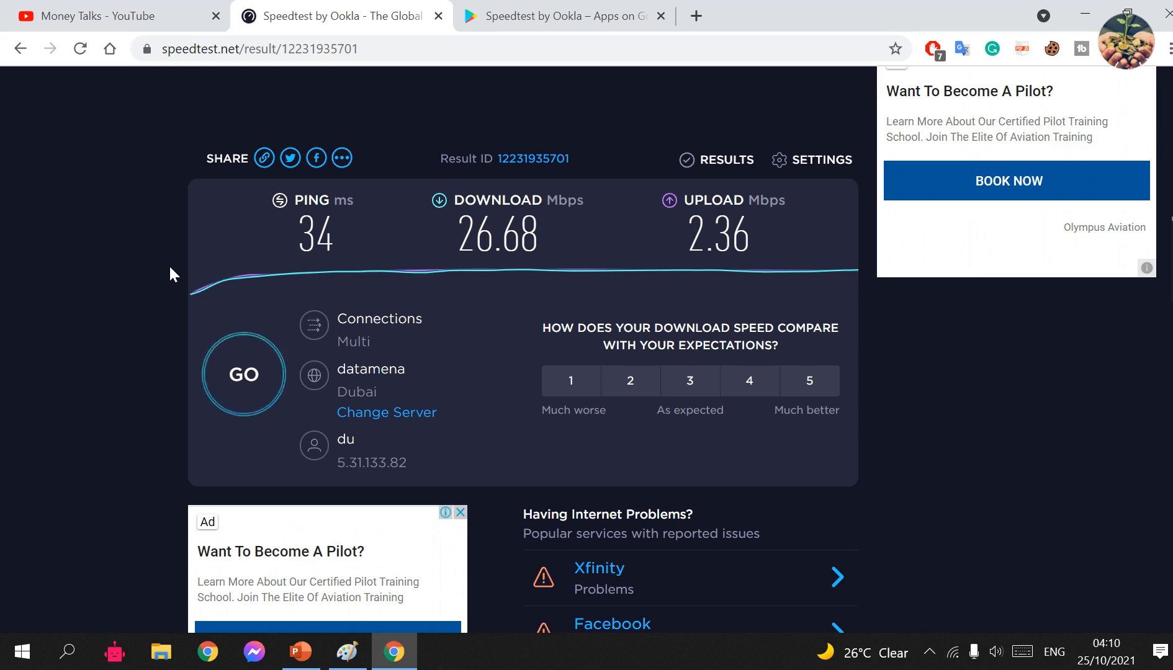
mouse_move(137, 281)
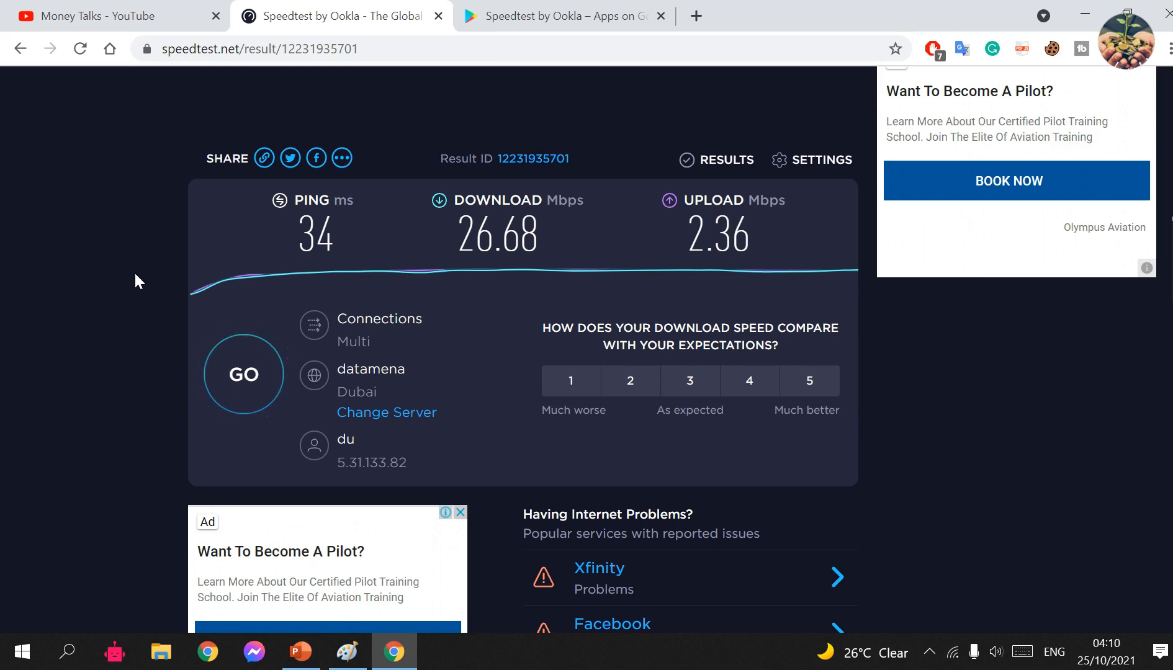
mouse_move(501, 292)
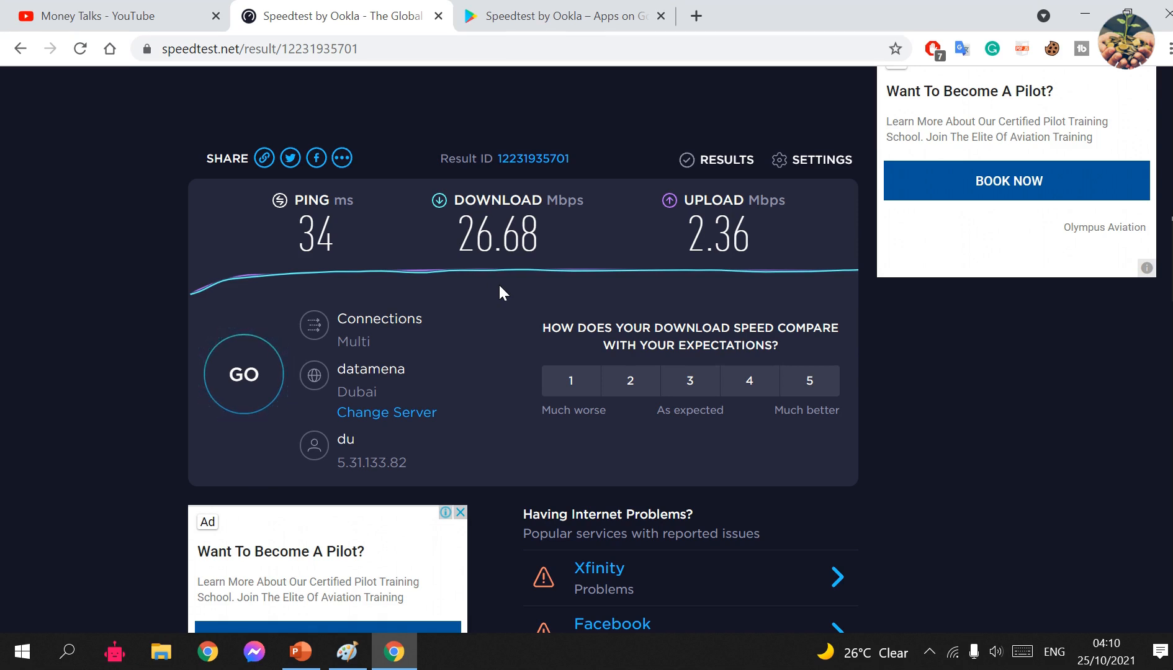
mouse_move(495, 257)
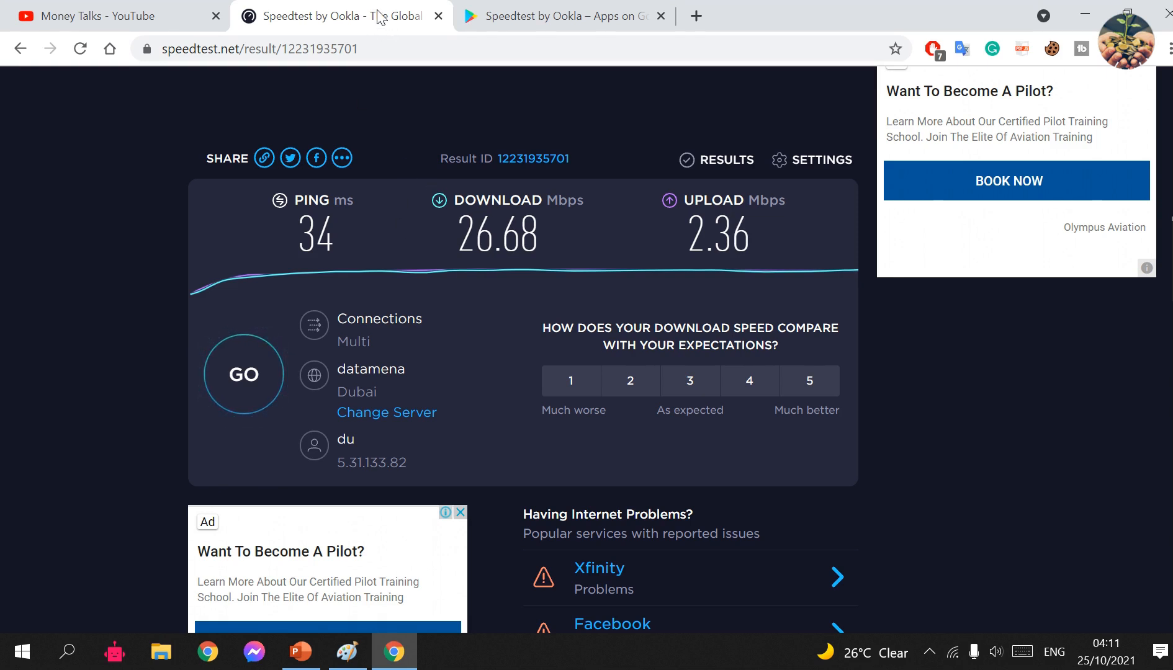
- Leave the reviewed ping, download and upload results for the Money Talks YouTube videos page
left_click(111, 16)
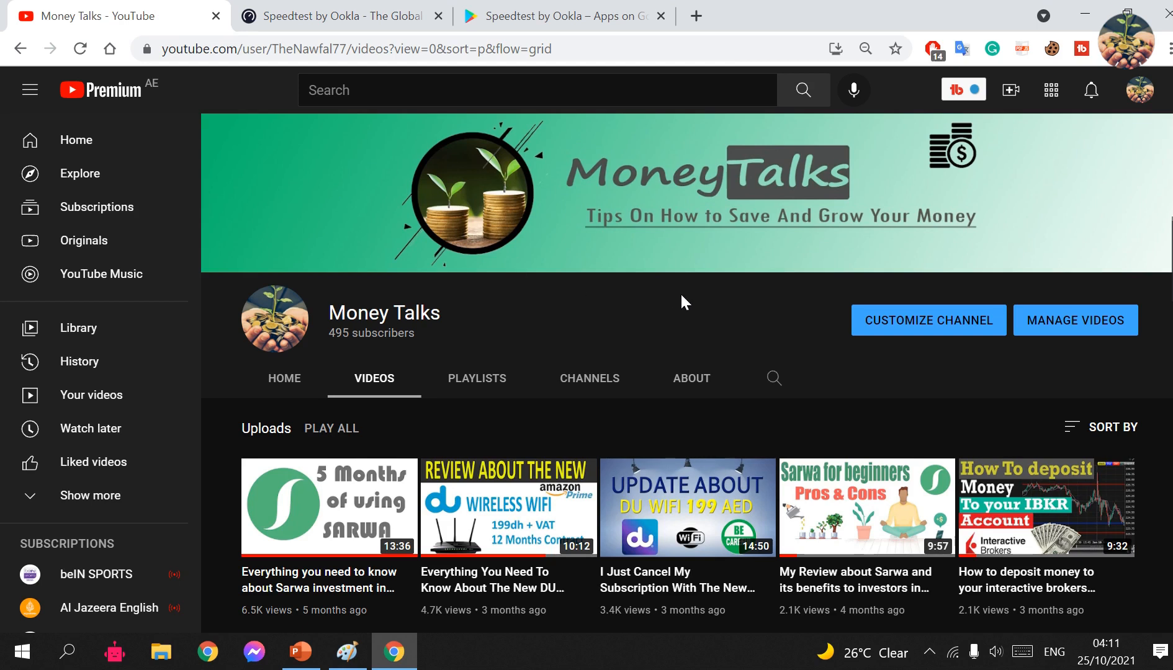
mouse_move(541, 323)
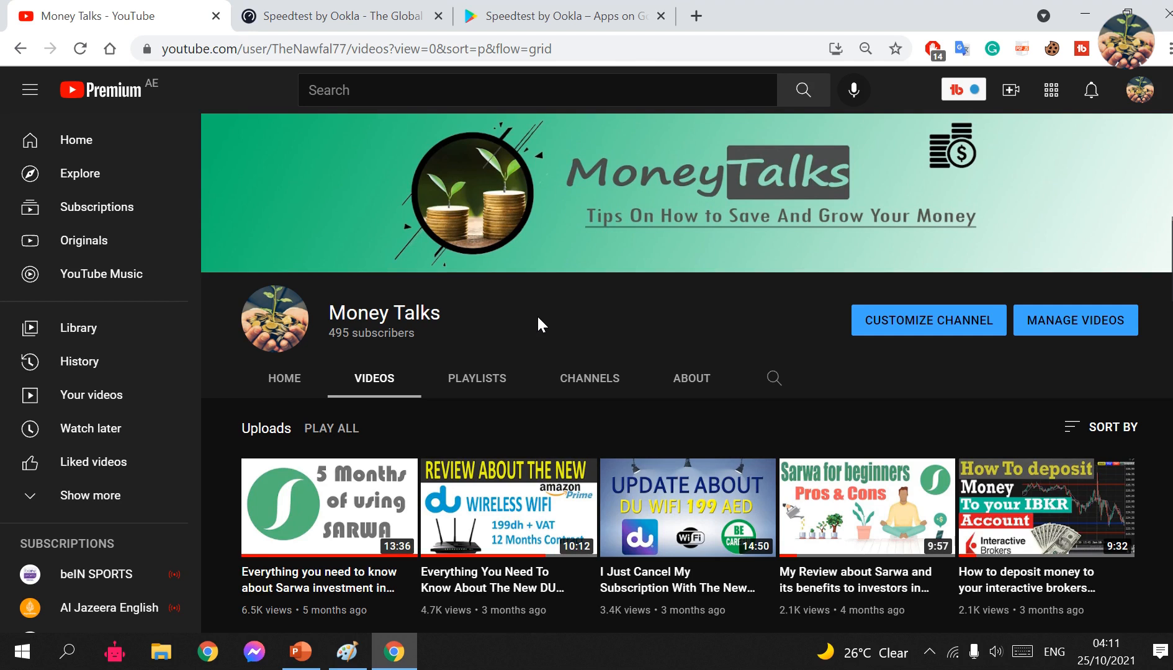
mouse_move(939, 270)
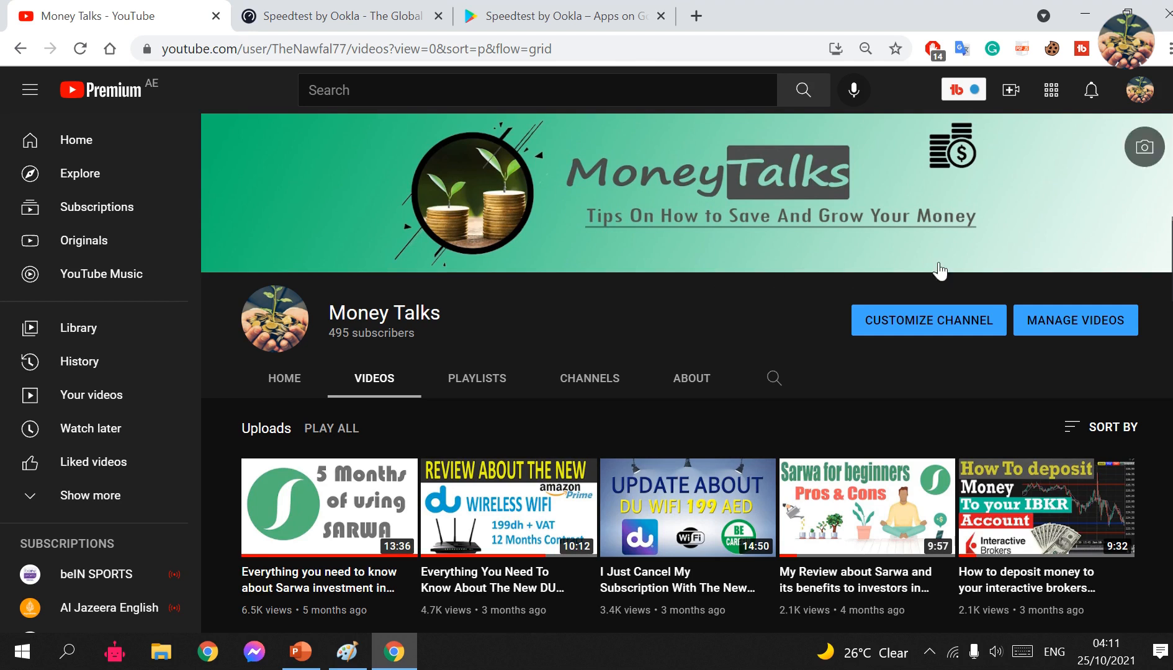